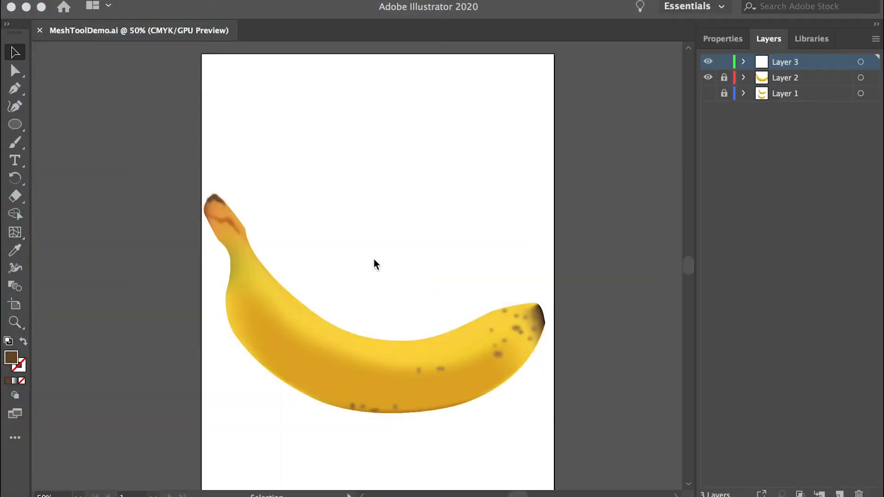
mouse_move(372, 253)
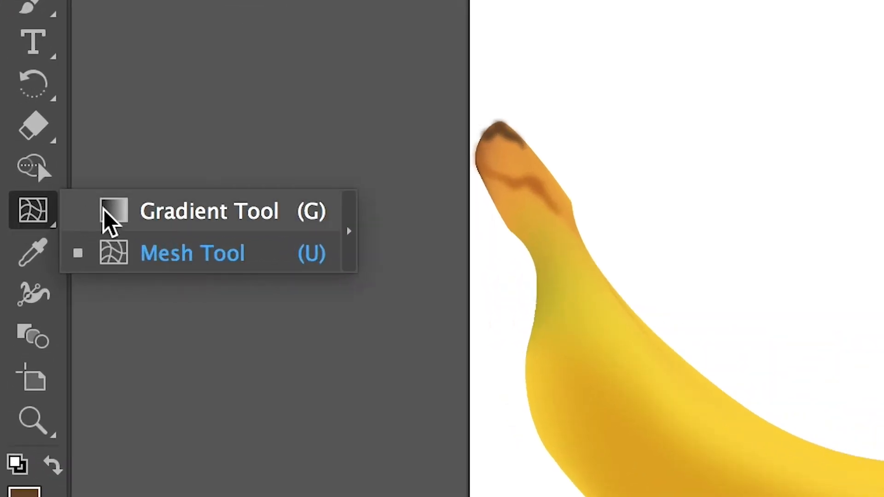
Toggle between linear gradient and mesh tool options, then lock the banana photo layer
left_click(208, 211)
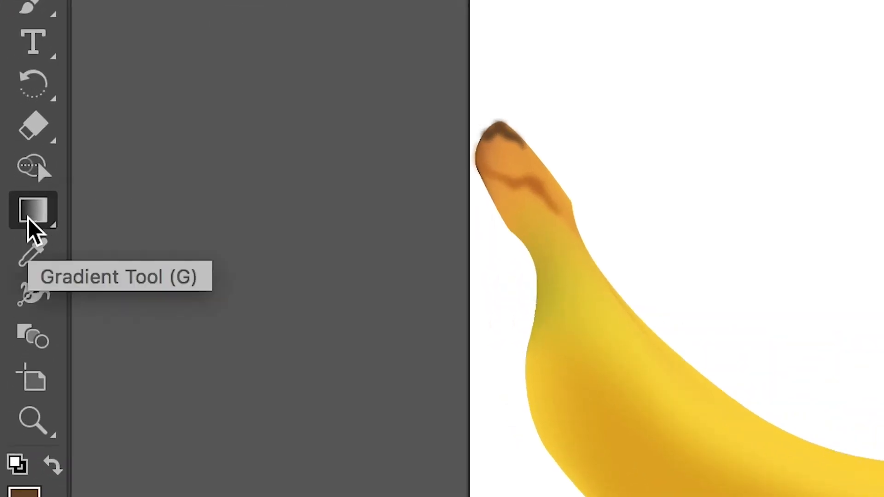
left_click(33, 210)
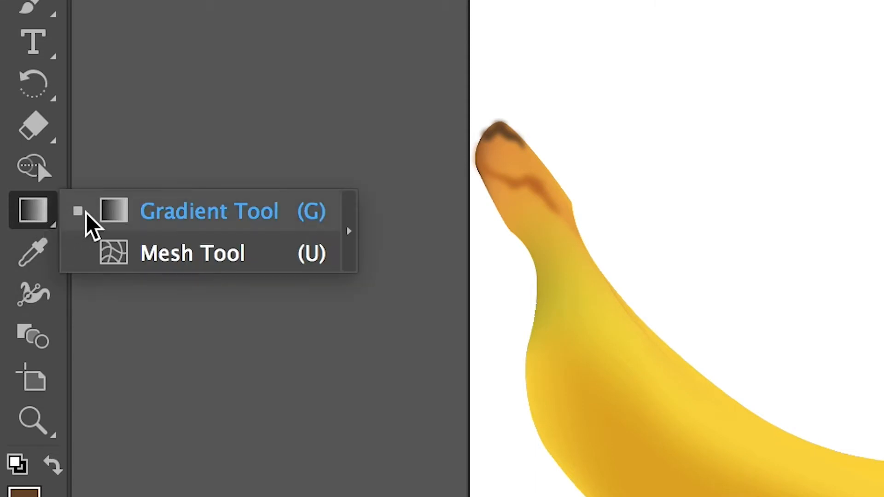
left_click(191, 253)
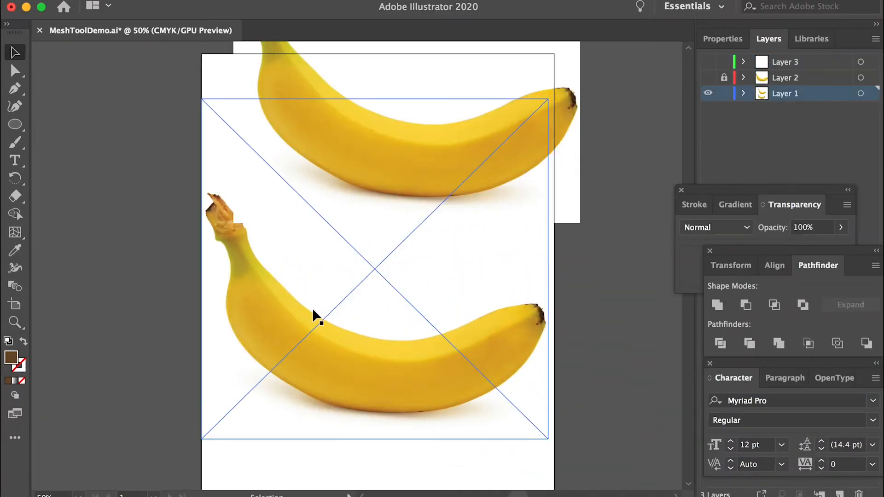
mouse_move(367, 333)
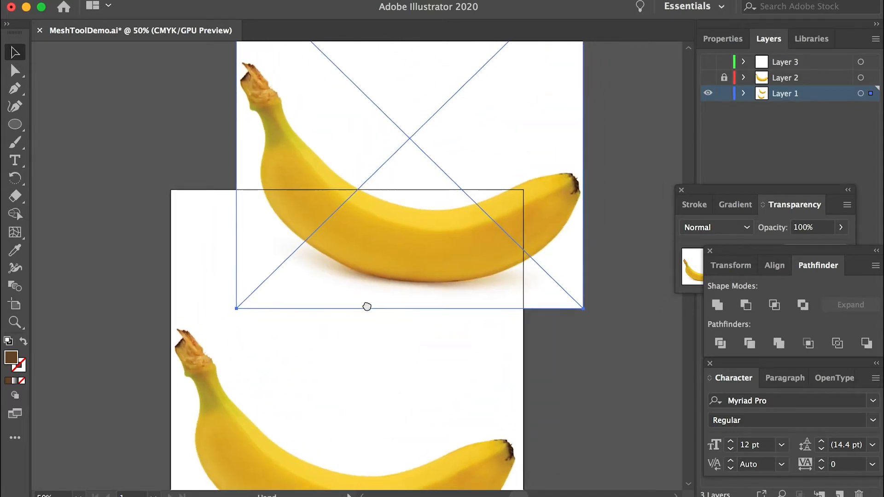
scroll("down", 3)
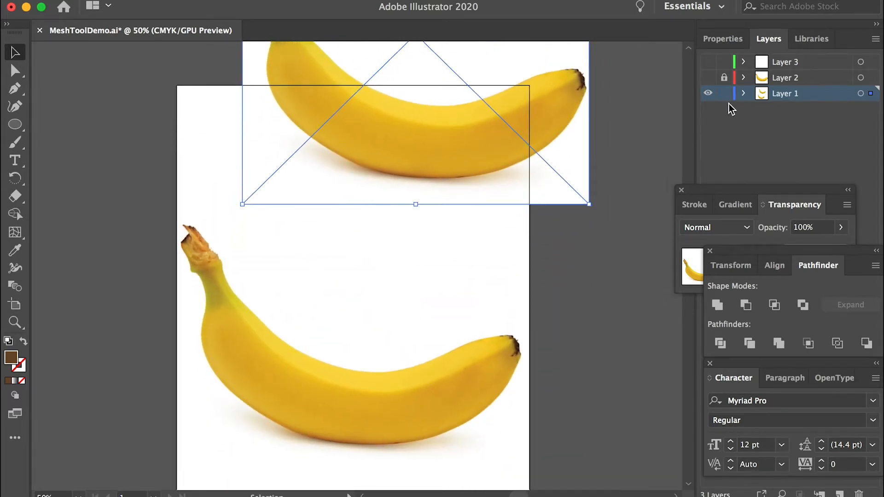
left_click(785, 62)
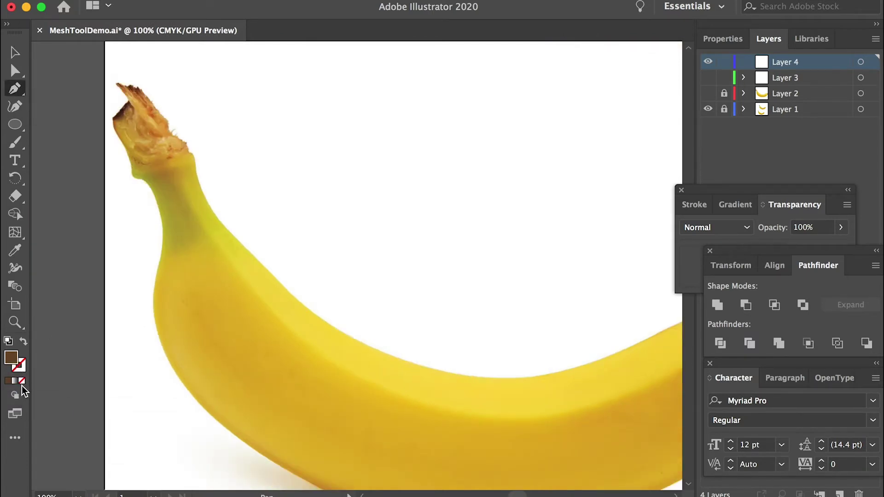
Set fill to None and stroke to black, then begin tracing along the stem edge
left_click(11, 361)
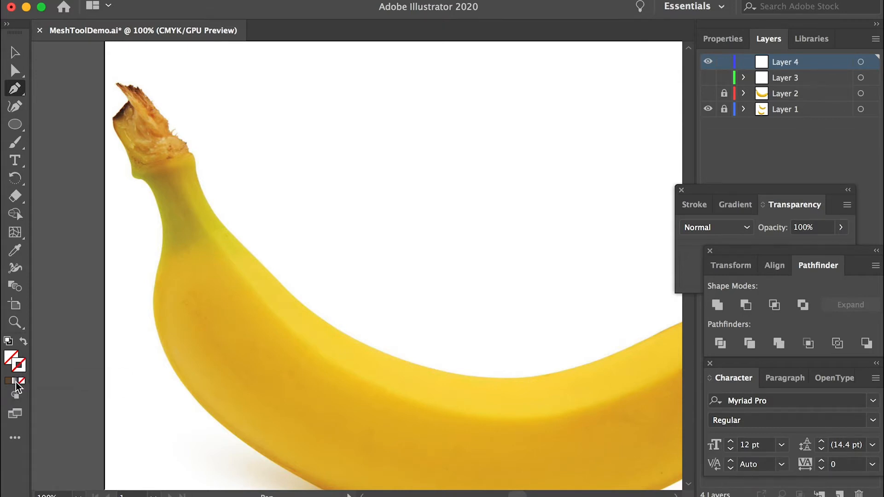
mouse_move(20, 365)
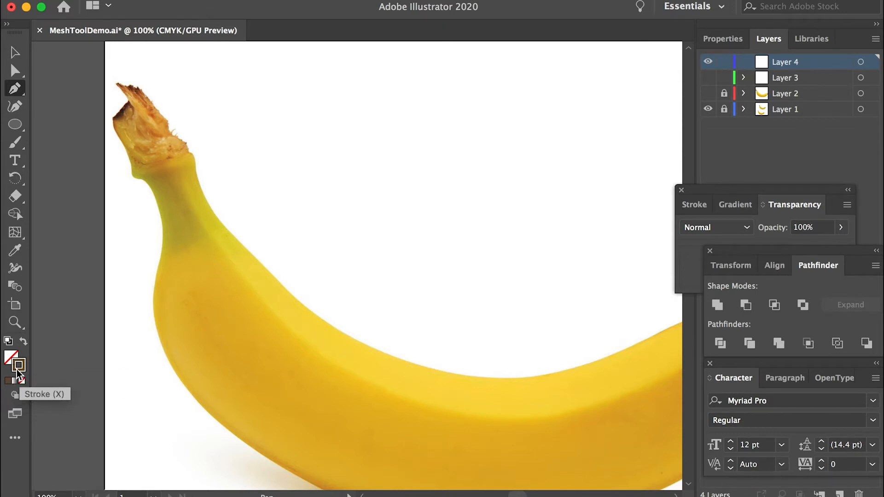
double_click(12, 359)
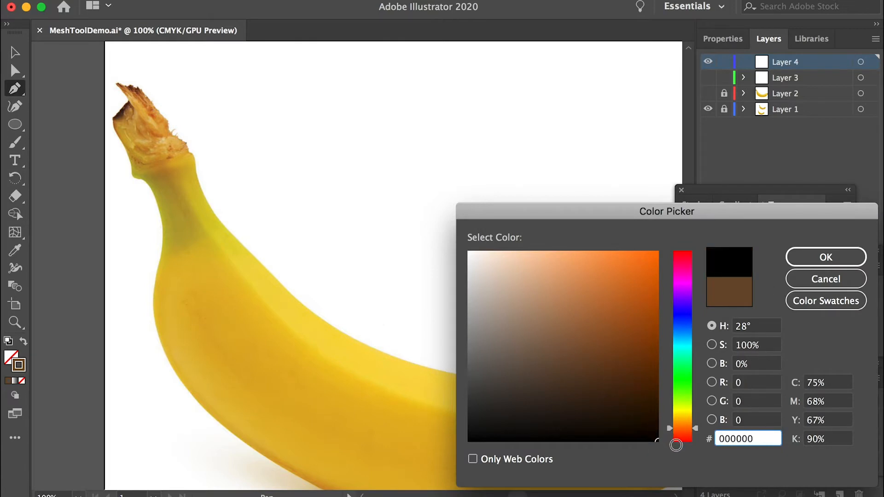
left_click(826, 279)
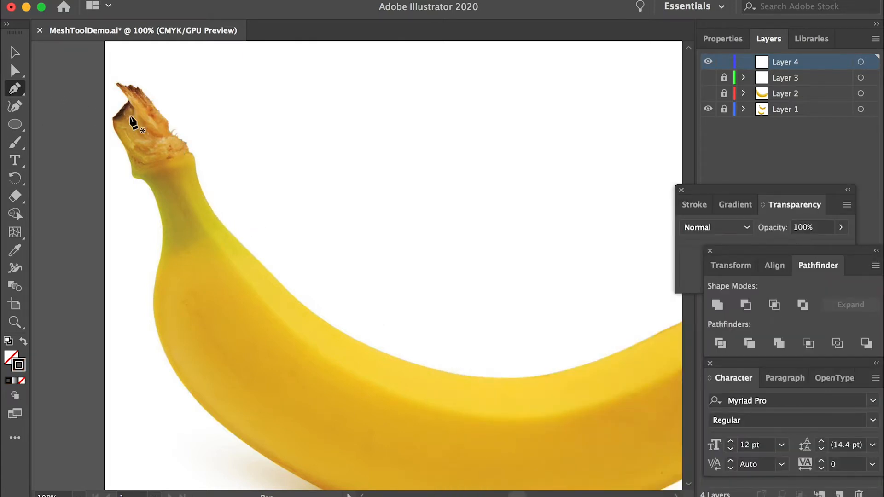
mouse_move(150, 105)
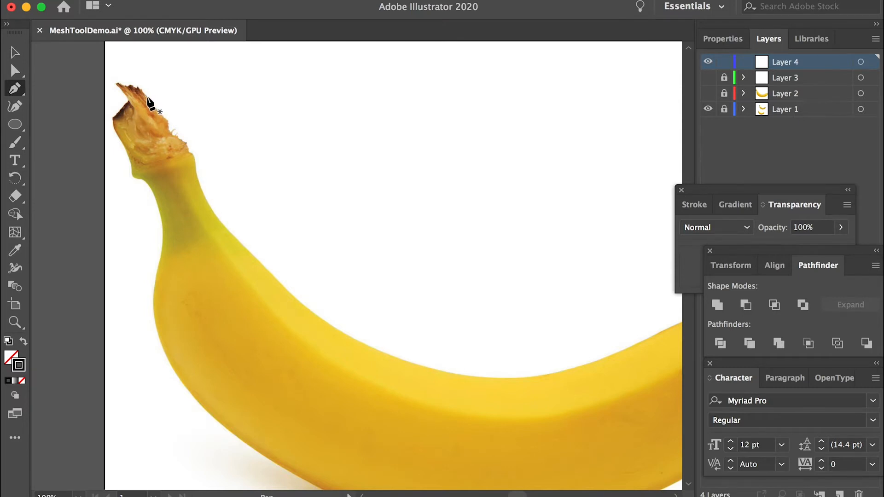
left_click(188, 148)
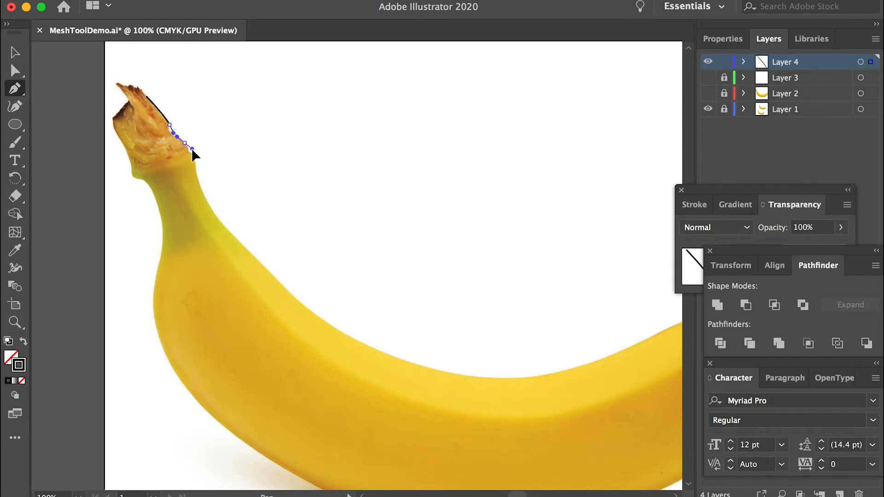
left_click(333, 326)
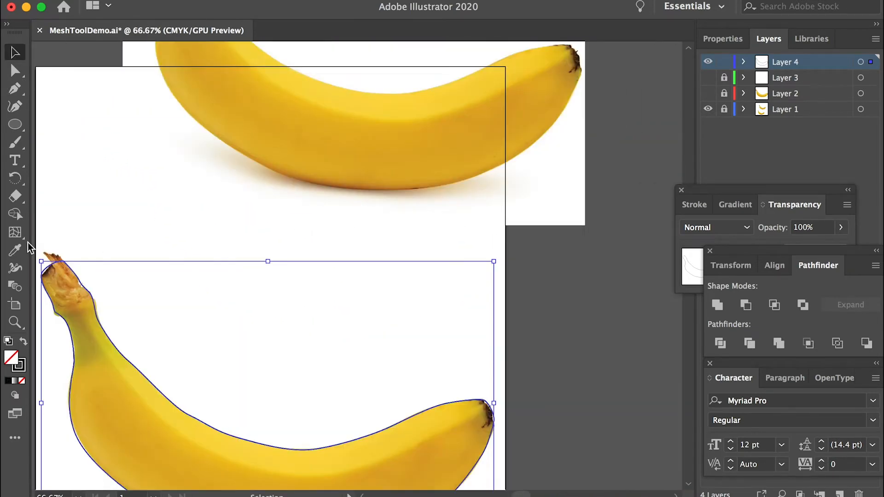
Sample the photo's golden yellow with the Eyedropper and select the filled banana shape
left_click(16, 250)
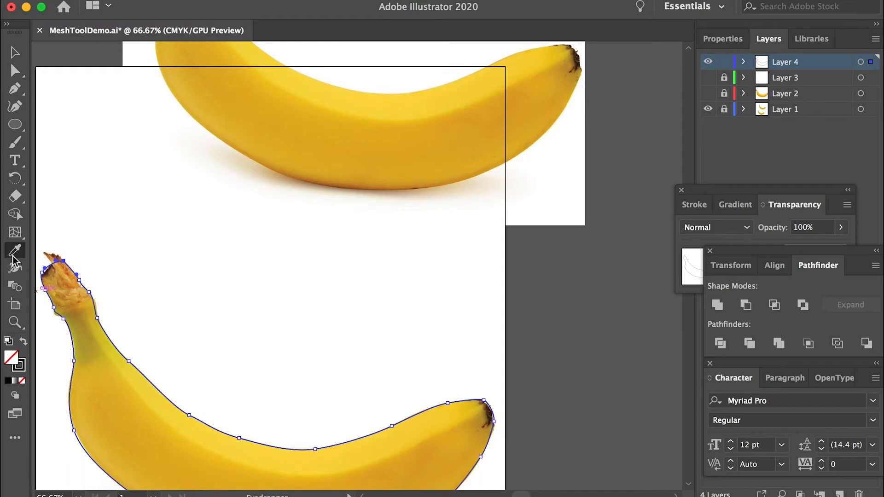
mouse_move(180, 434)
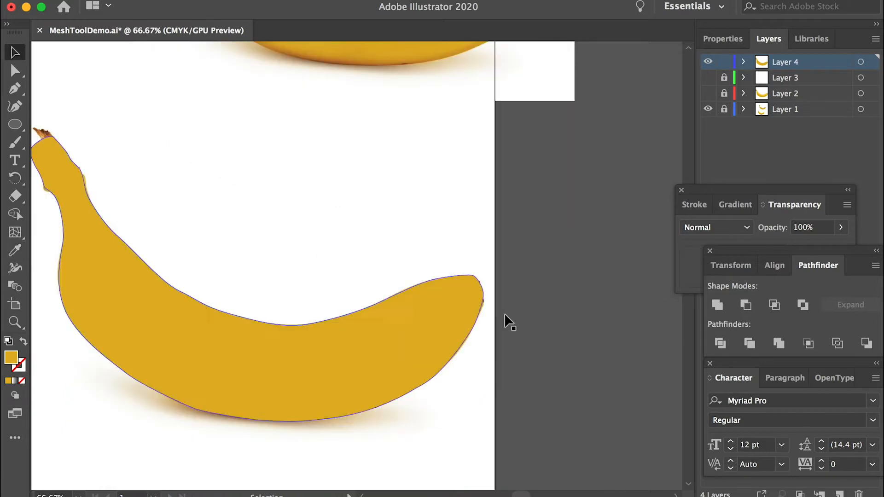
left_click(208, 342)
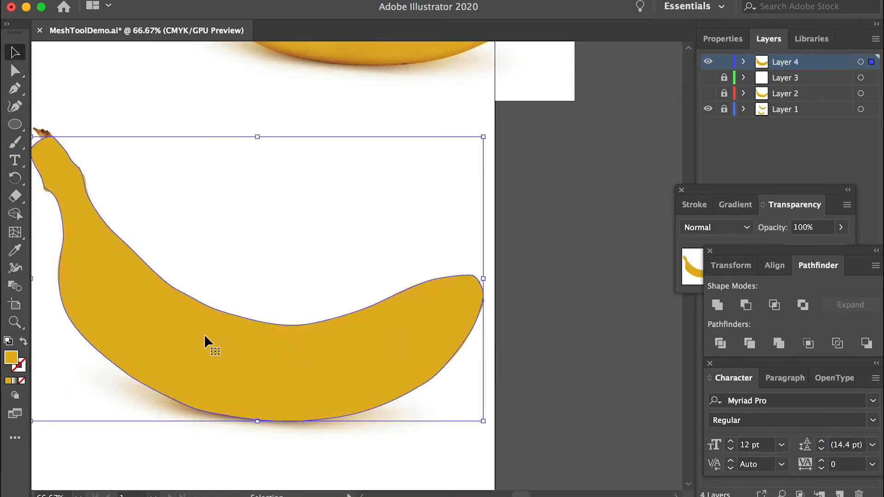
Add a mesh point near the banana's right end and bend a mesh line along the stem
left_click(15, 233)
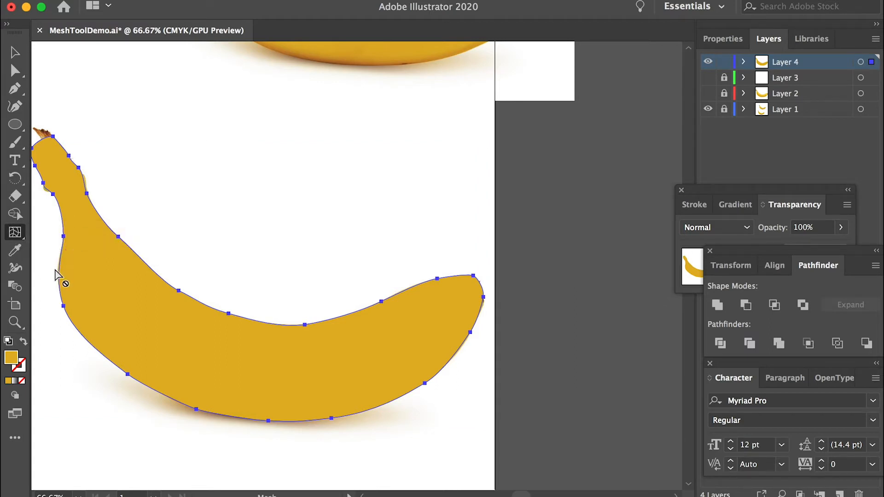
mouse_move(462, 298)
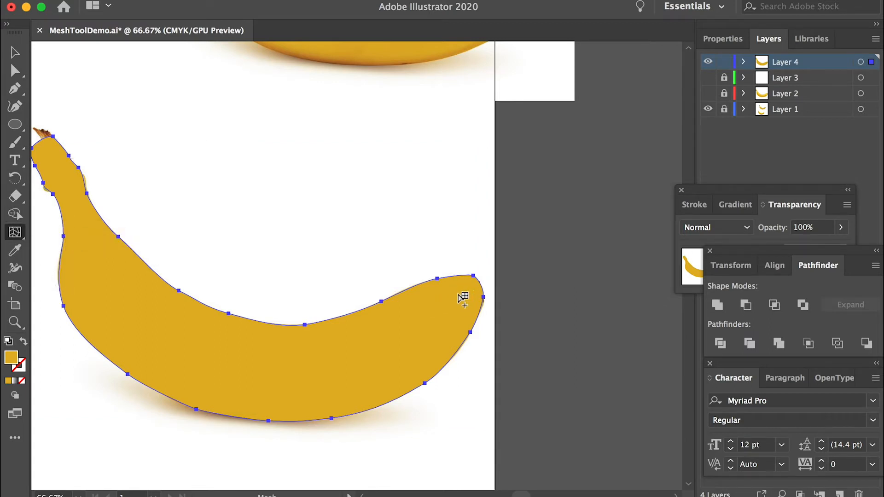
left_click(473, 276)
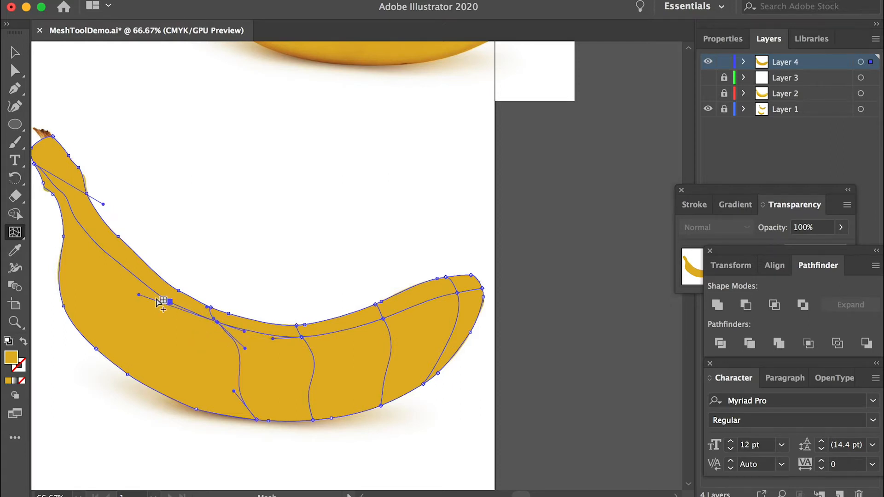
mouse_move(146, 285)
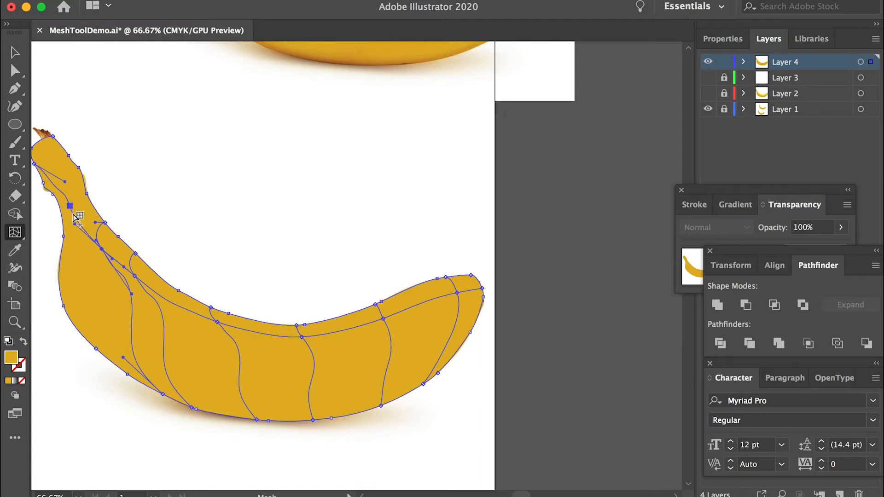
left_click_drag(71, 204, 63, 189)
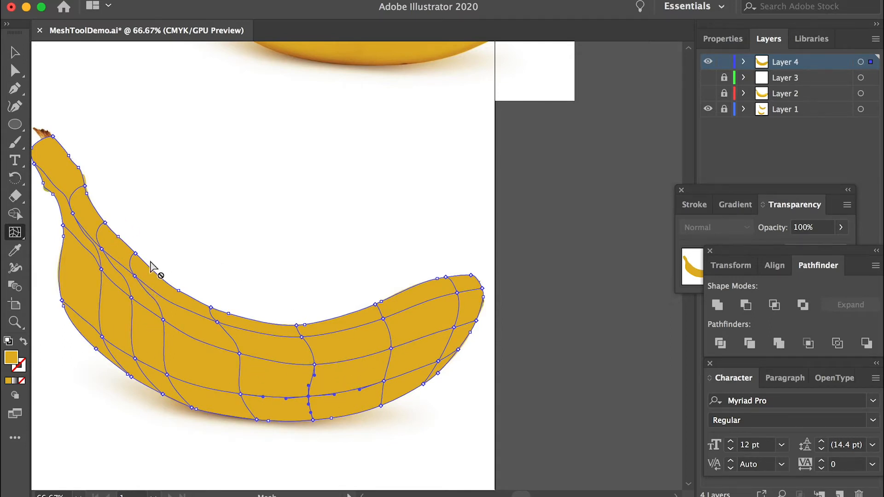
left_click(14, 71)
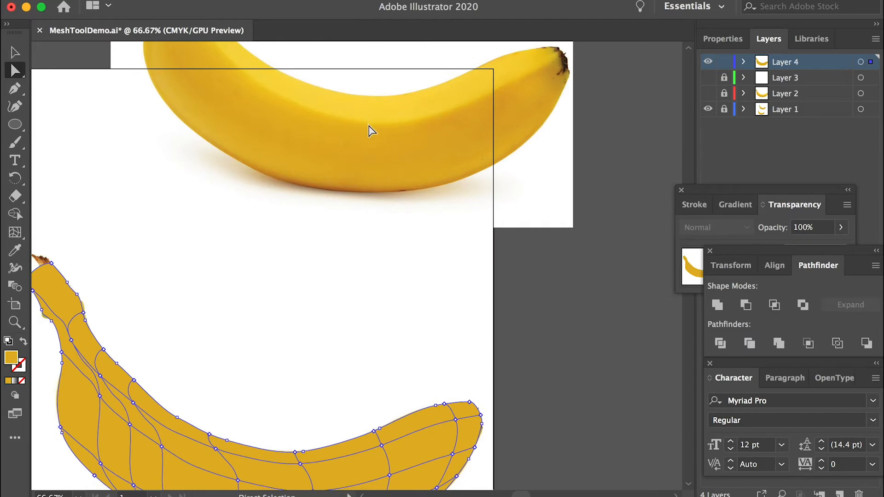
Operate the upper-right panel while completing the banana's mesh grid
left_click(785, 108)
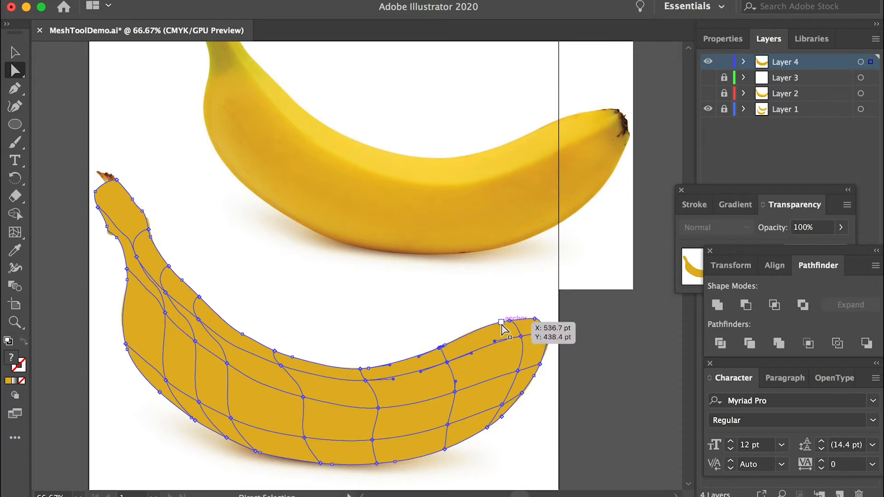
mouse_move(422, 389)
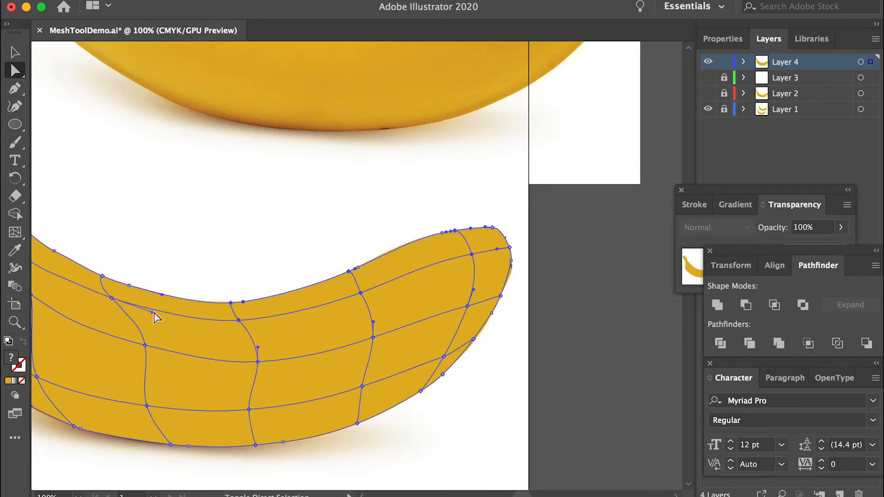
mouse_move(116, 304)
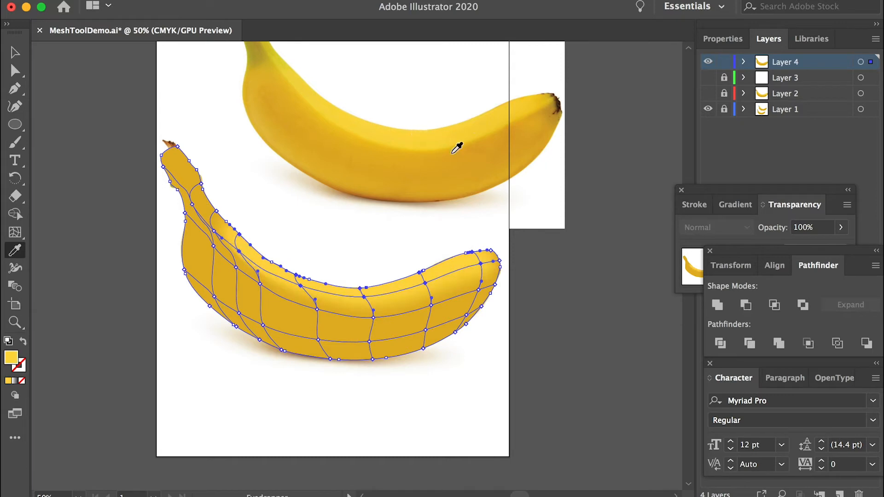
mouse_move(398, 289)
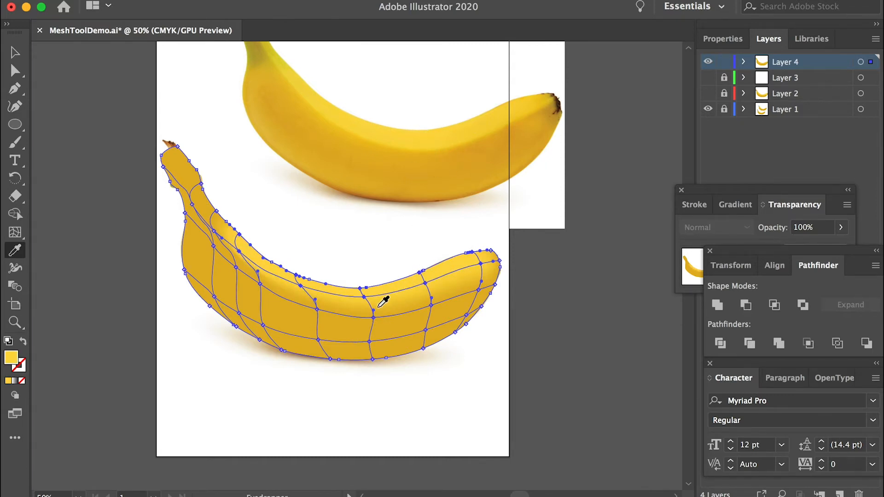
mouse_move(315, 287)
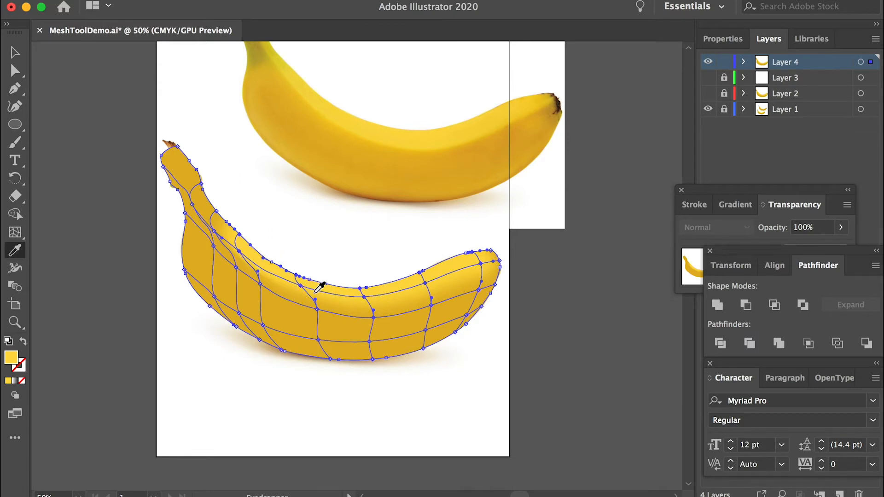
Direct-select mesh points along the banana's lower edge for shadow colouring
left_click(15, 70)
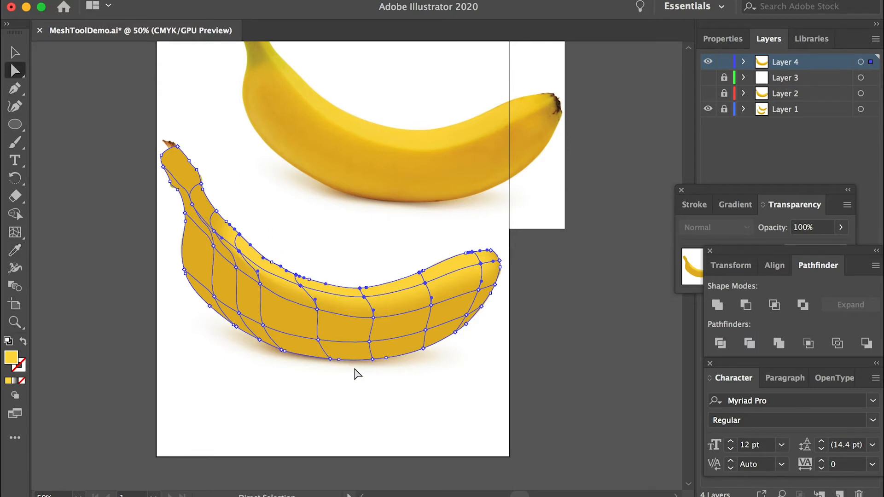
left_click(347, 423)
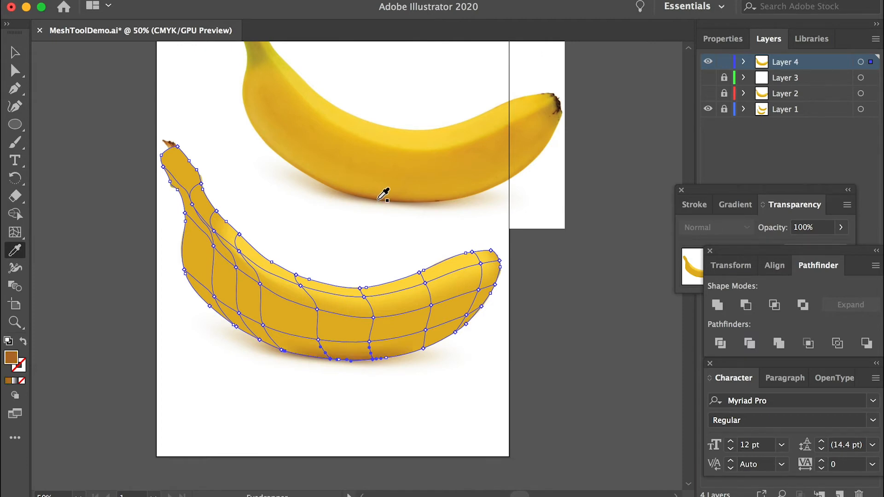
mouse_move(15, 91)
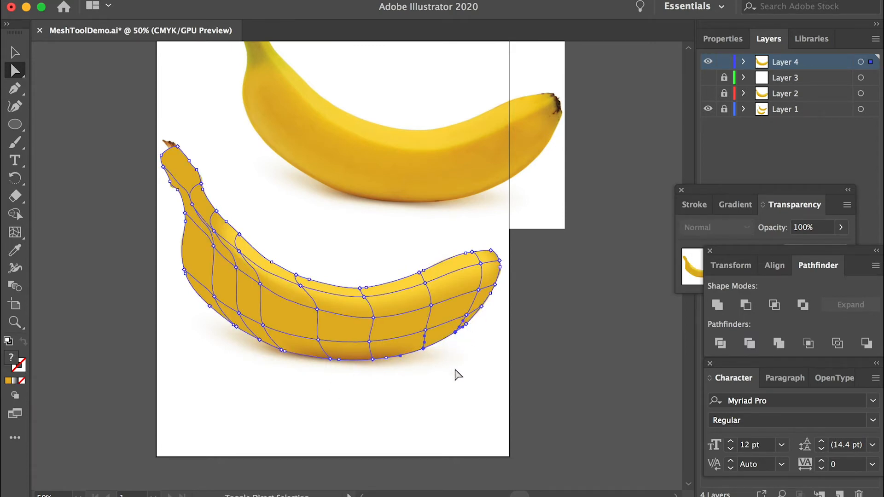
mouse_move(483, 313)
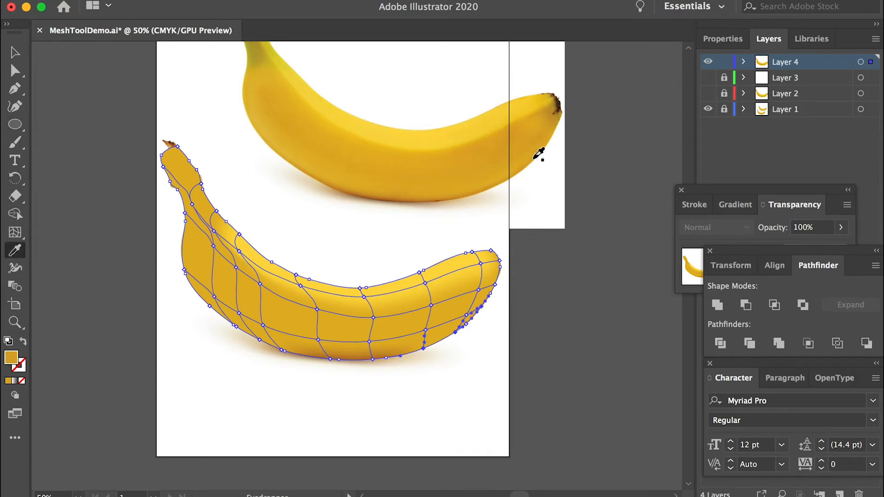
mouse_move(525, 163)
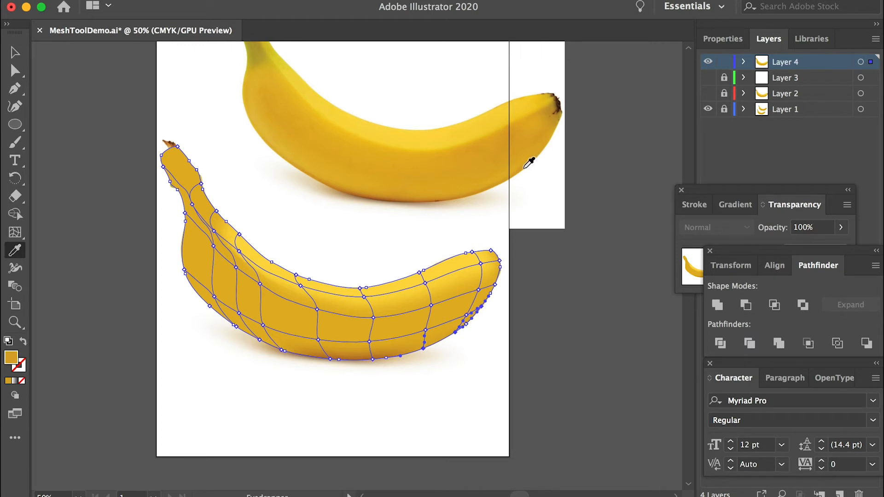
mouse_move(13, 54)
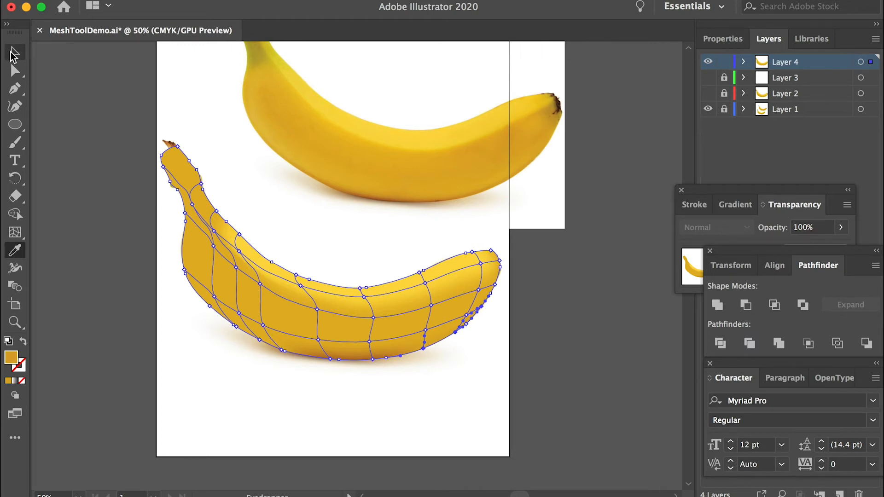
Preview the shading, reselect the mesh, pick left-side points, then deselect to review
left_click(268, 408)
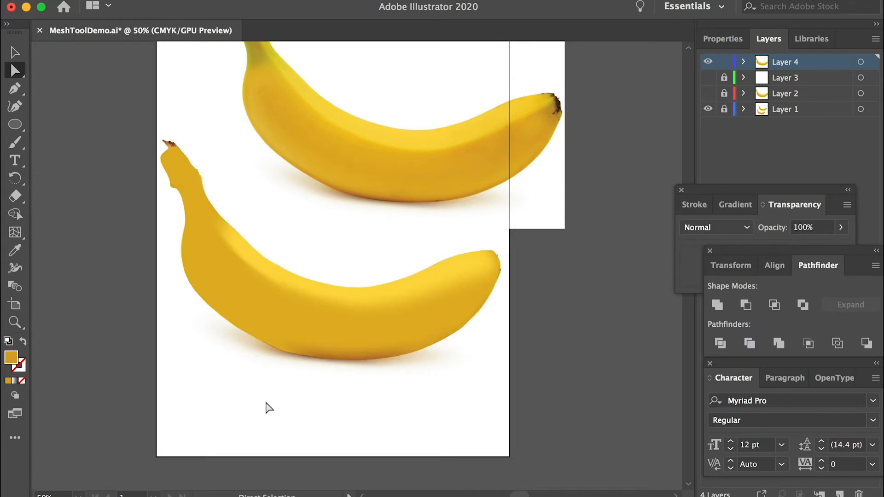
mouse_move(383, 379)
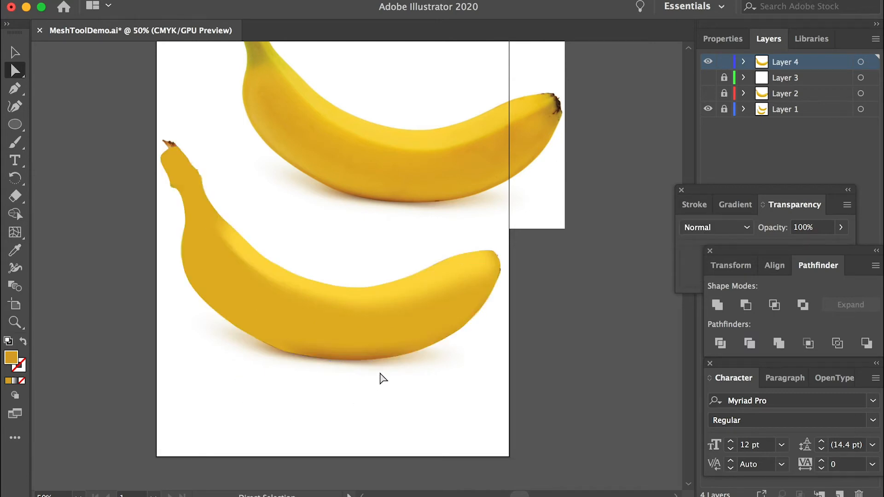
left_click(372, 360)
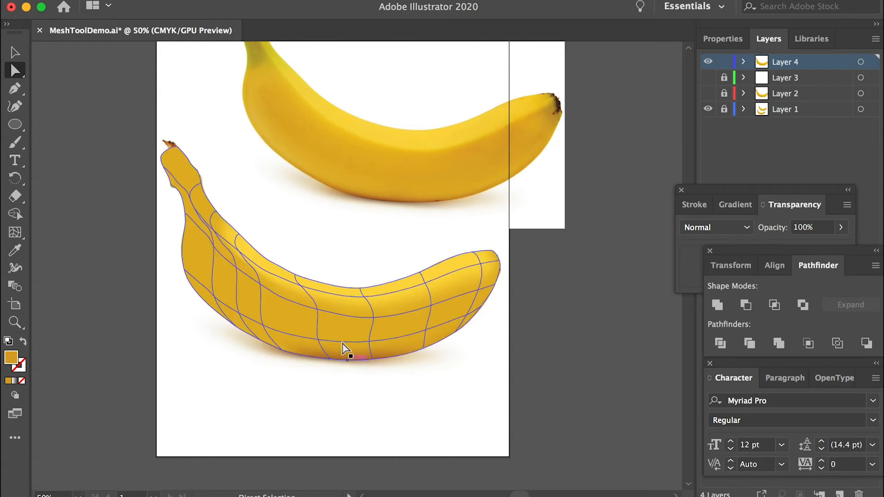
mouse_move(321, 313)
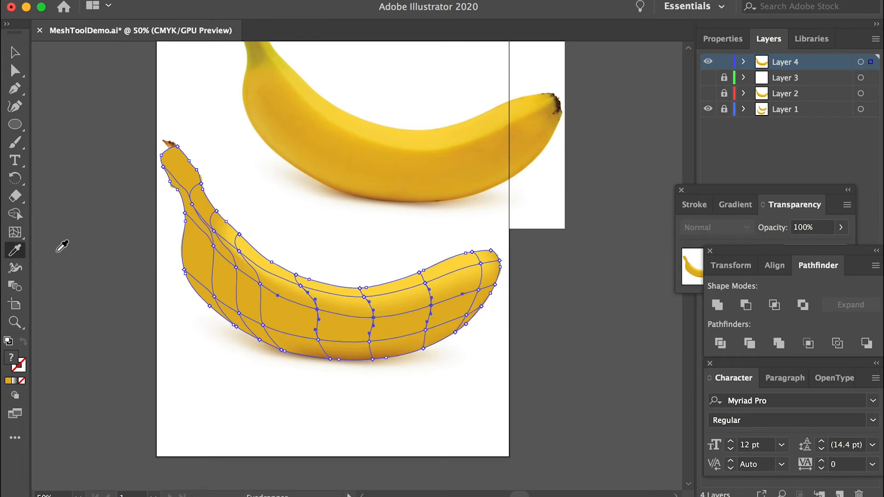
mouse_move(503, 128)
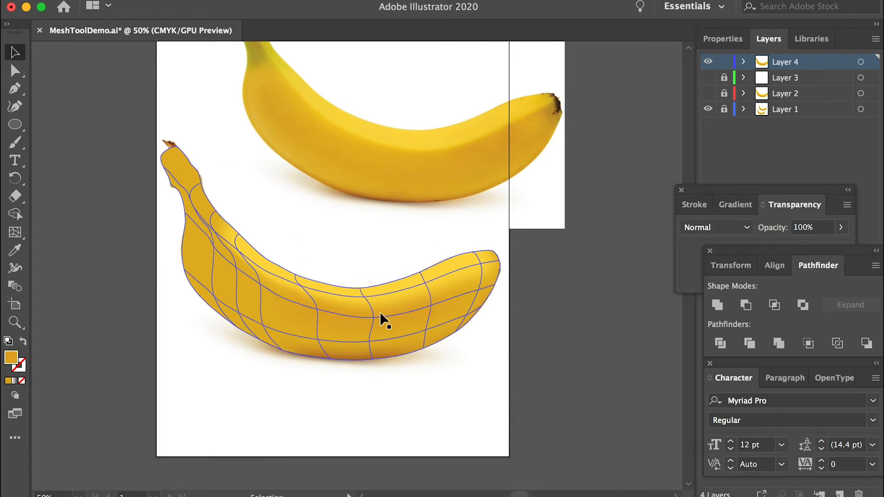
mouse_move(377, 347)
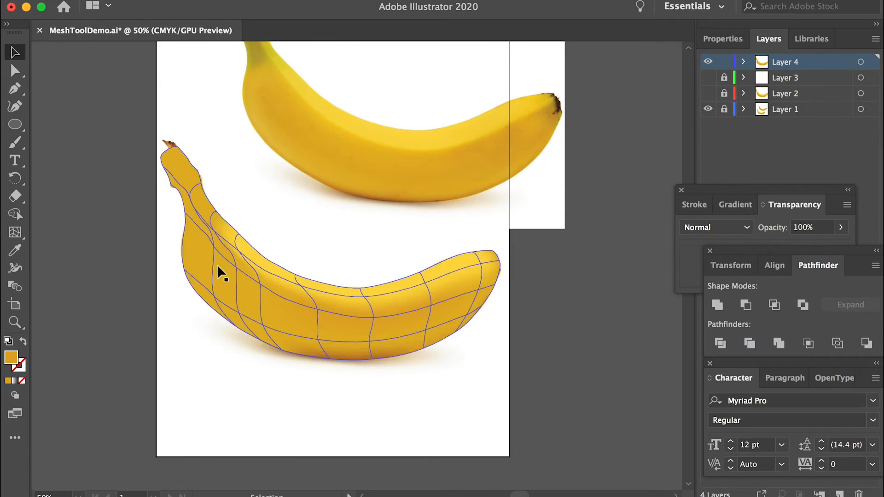
left_click(14, 70)
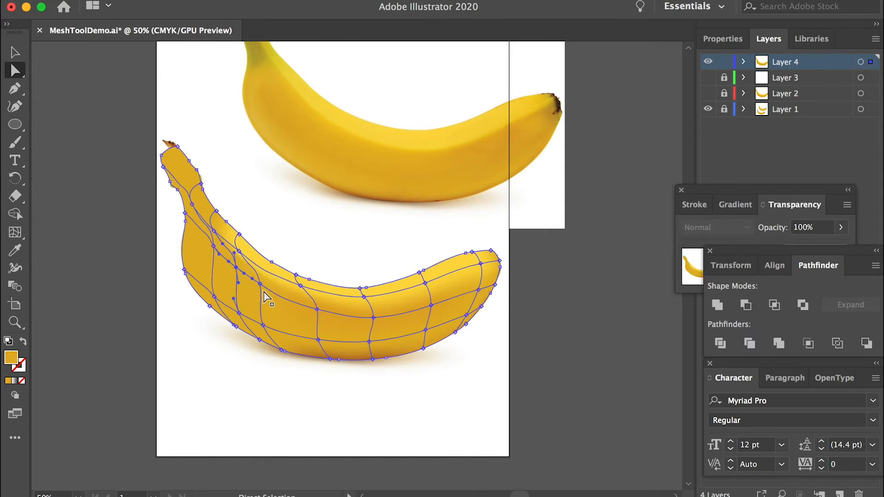
mouse_move(232, 271)
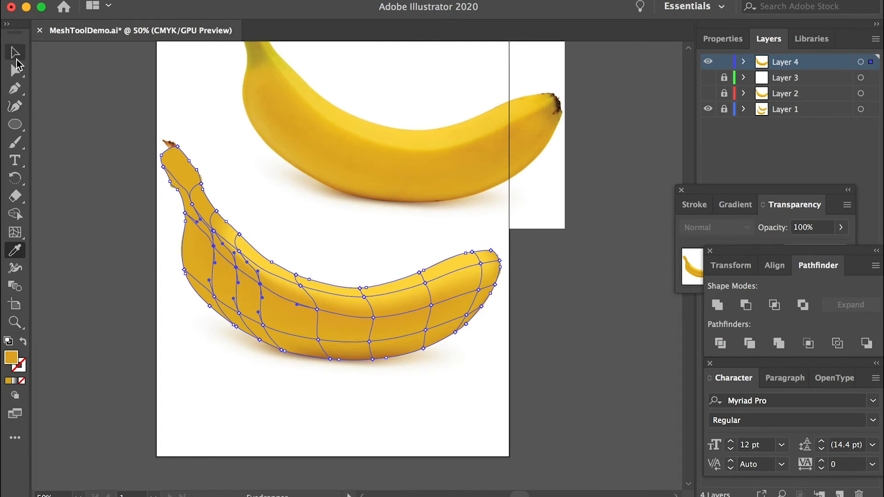
left_click(256, 406)
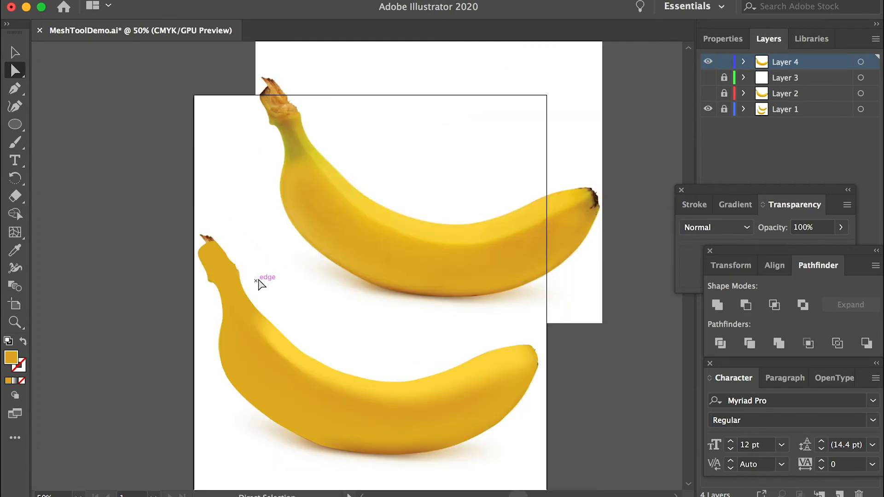
Select the stem's mesh points and sample greenish-yellow stem colours from the photo
left_click(241, 288)
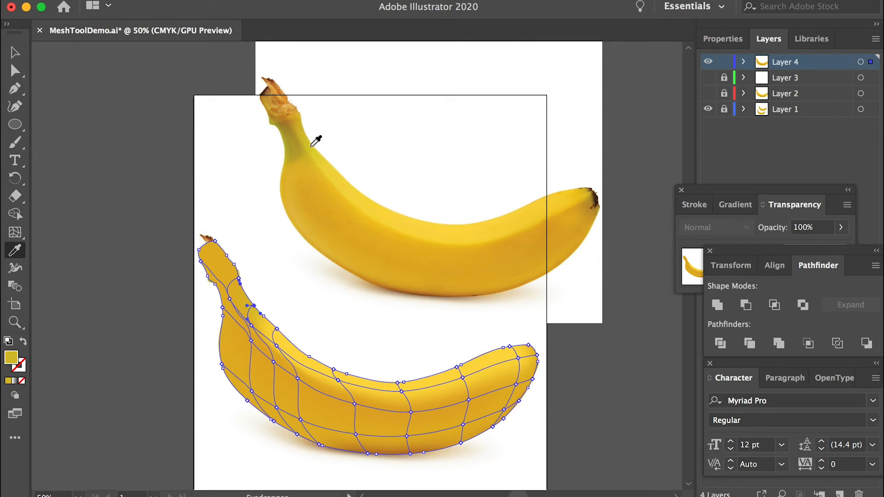
mouse_move(15, 70)
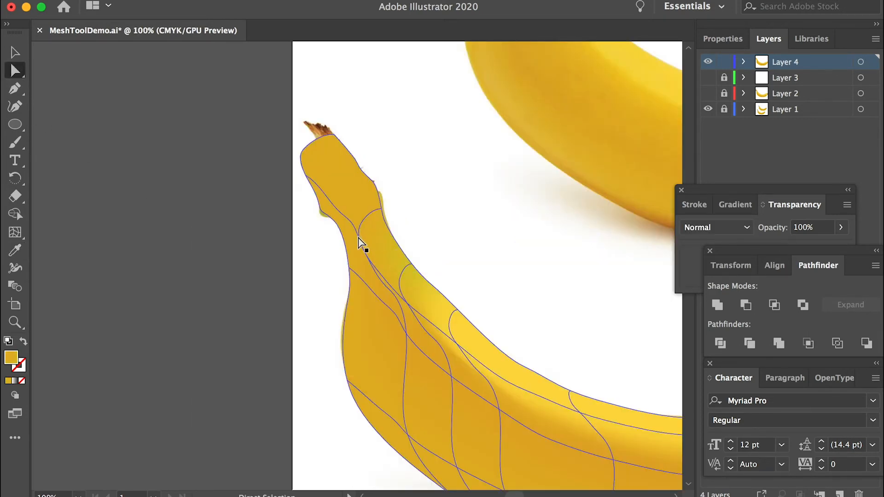
left_click(350, 271)
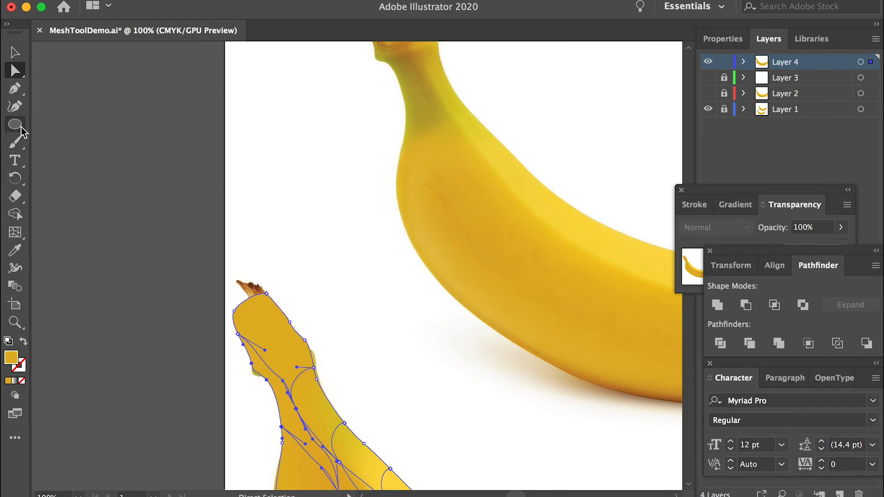
left_click(14, 249)
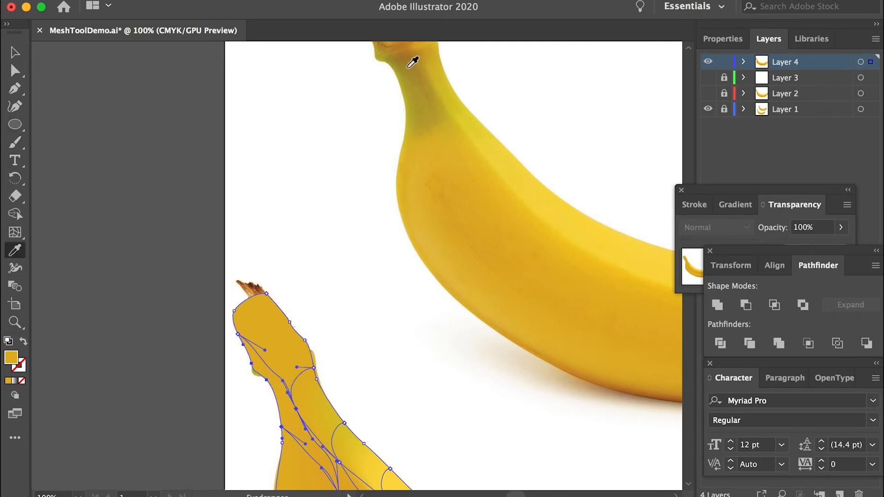
scroll("down", 3)
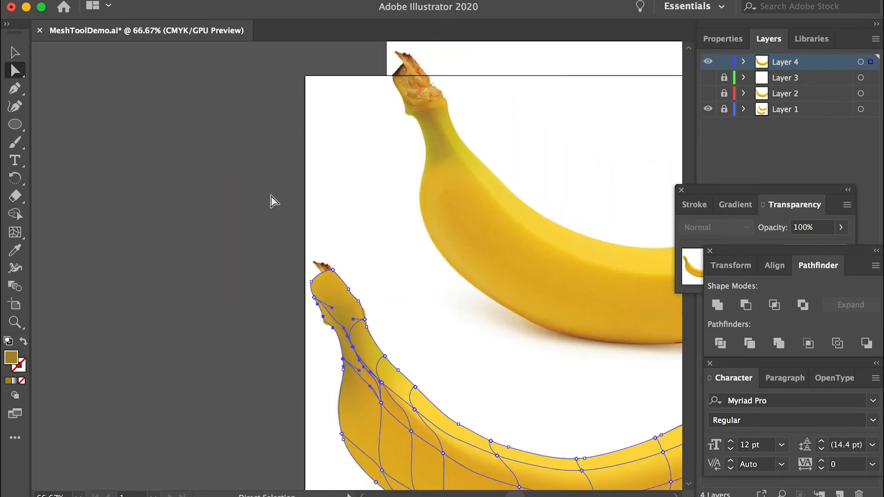
left_click(315, 284)
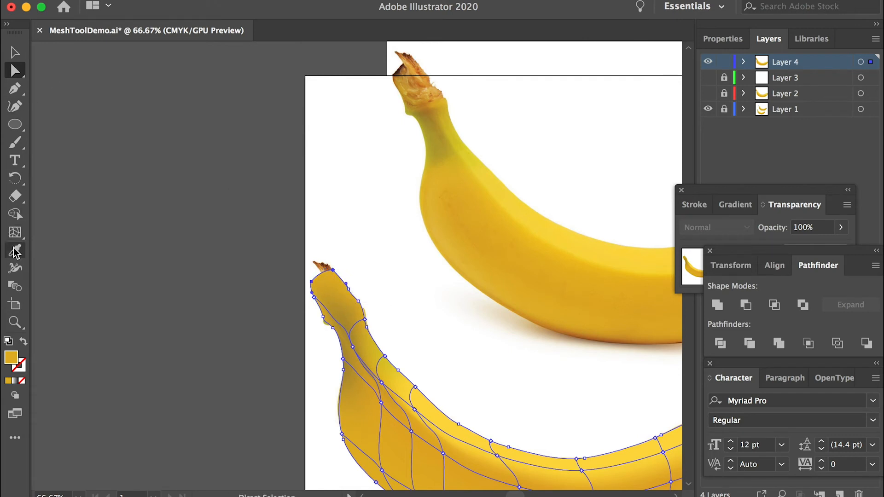
left_click(15, 248)
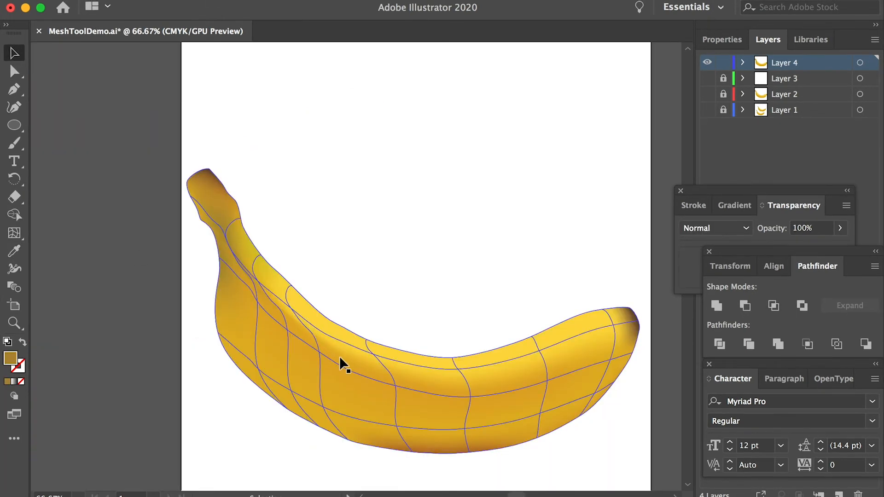
mouse_move(513, 431)
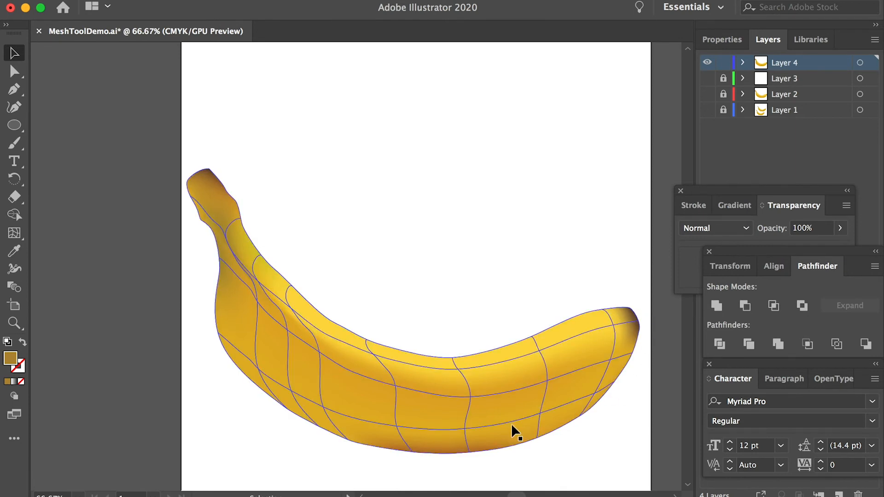
mouse_move(491, 423)
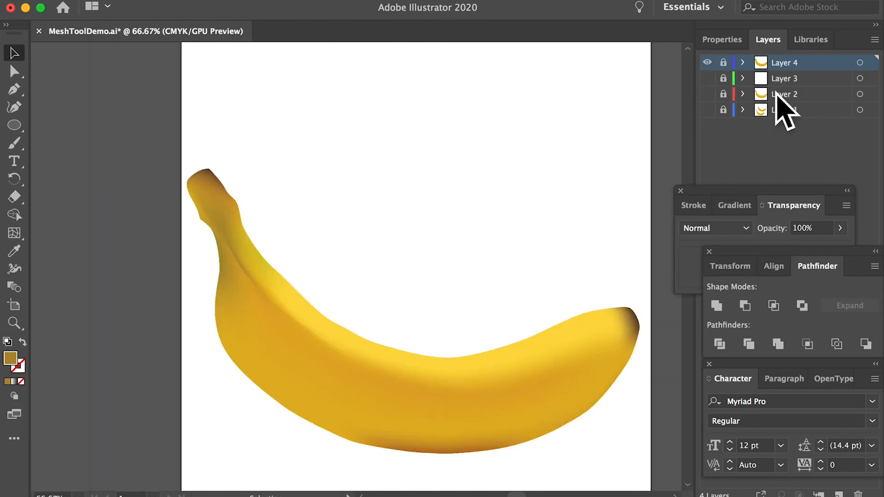
Create a new layer for the brown spot details
left_click(840, 492)
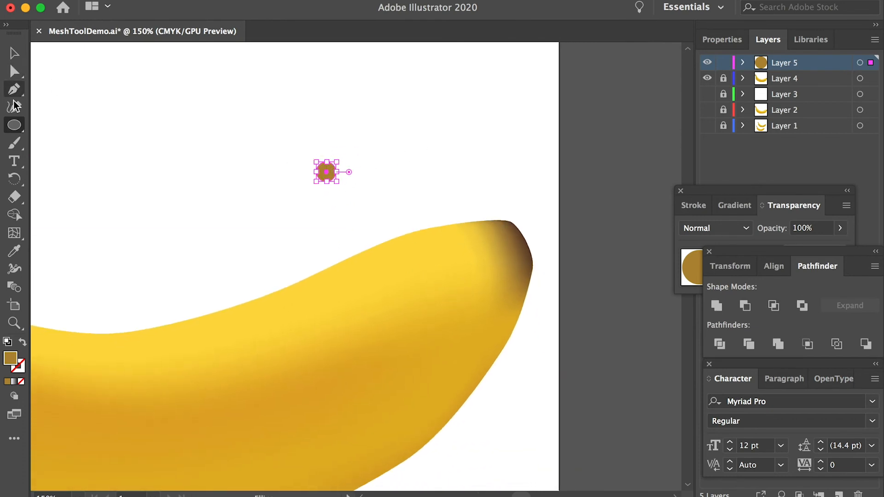
Fill a spot with the tip's dark brown and apply an 8.7 px Gaussian Blur
left_click(13, 251)
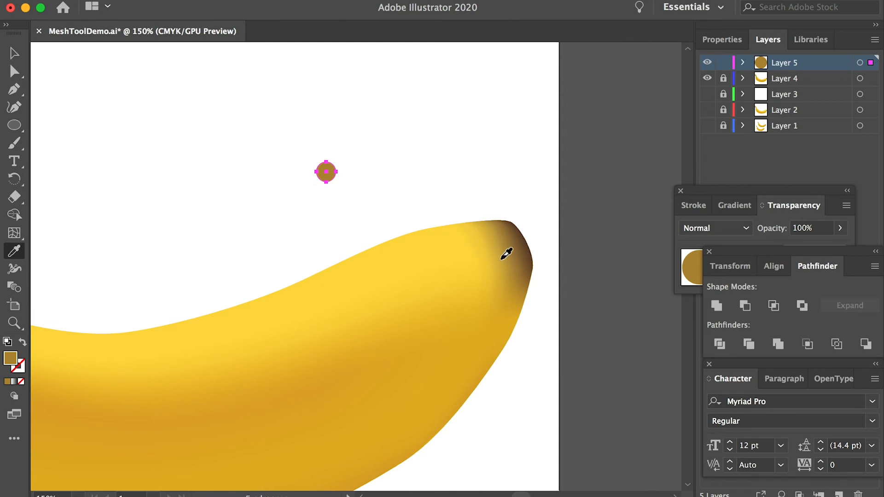
mouse_move(2, 76)
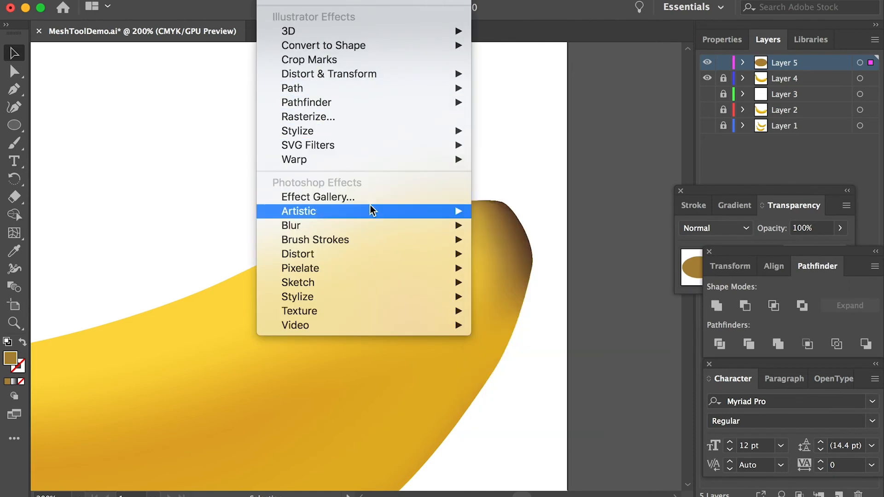
mouse_move(291, 225)
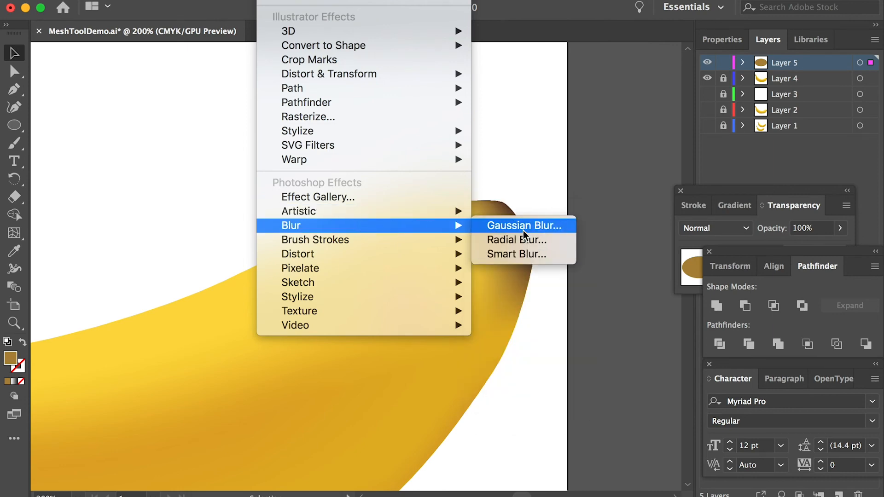
left_click(522, 226)
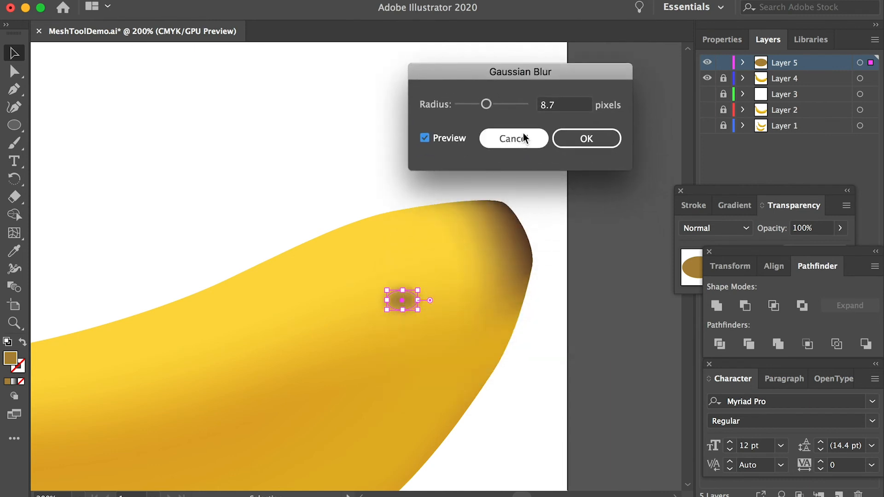
left_click(513, 138)
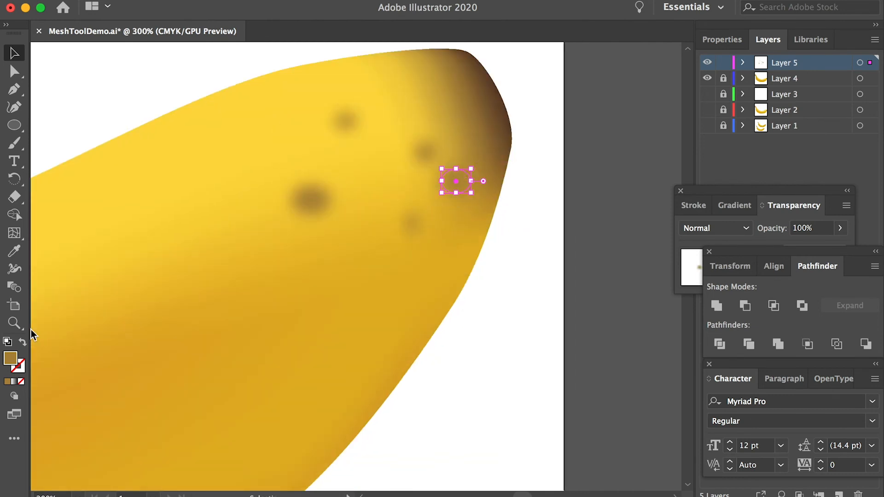
Change the spot fill colour to a darker, more saturated brown
double_click(8, 358)
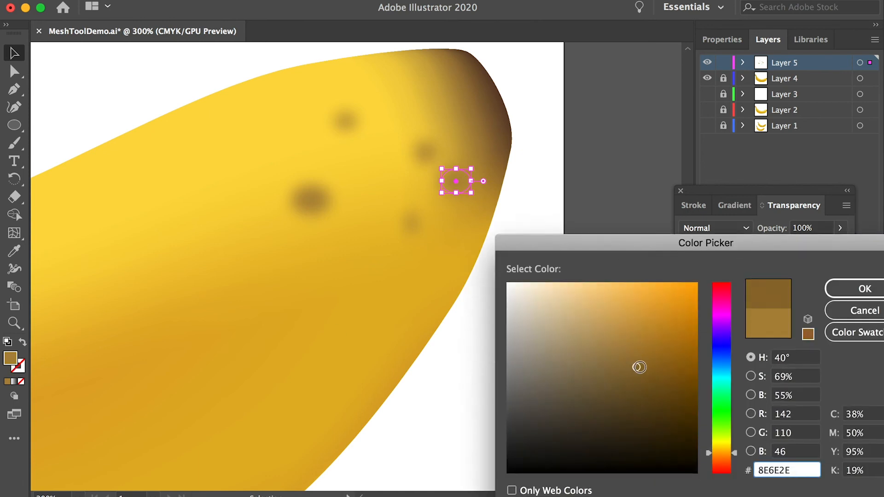
left_click(651, 376)
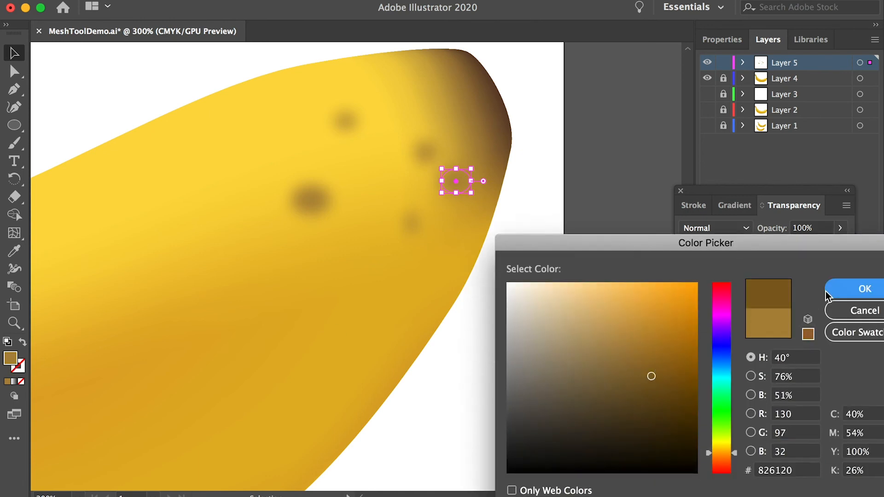
left_click(866, 289)
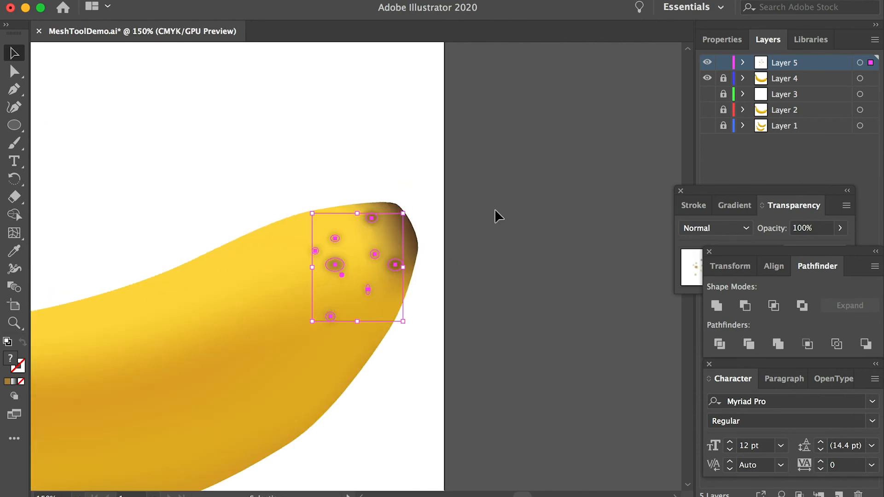
mouse_move(747, 231)
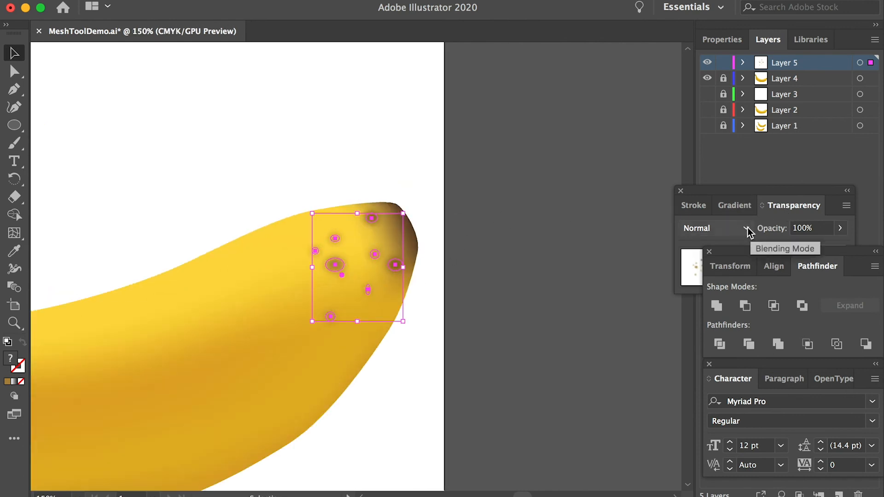
Set the spots' blending mode to Multiply, then deselect to view the result
left_click(744, 228)
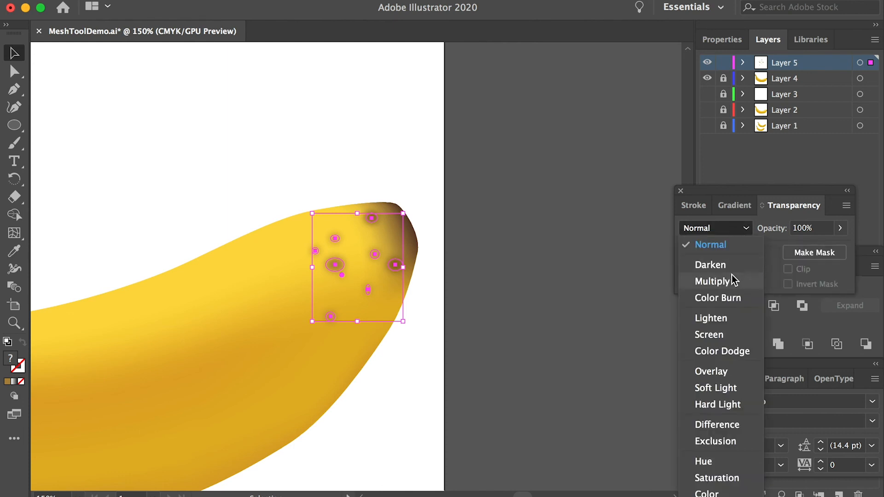
left_click(714, 281)
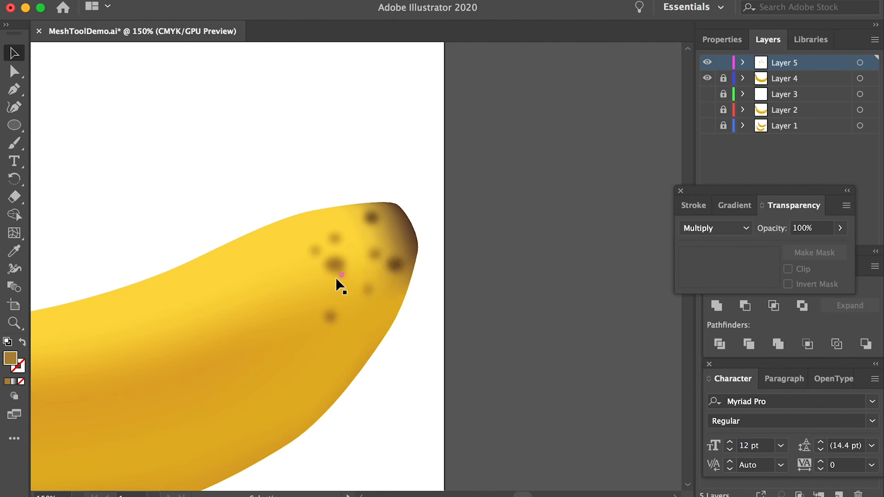
left_click(251, 324)
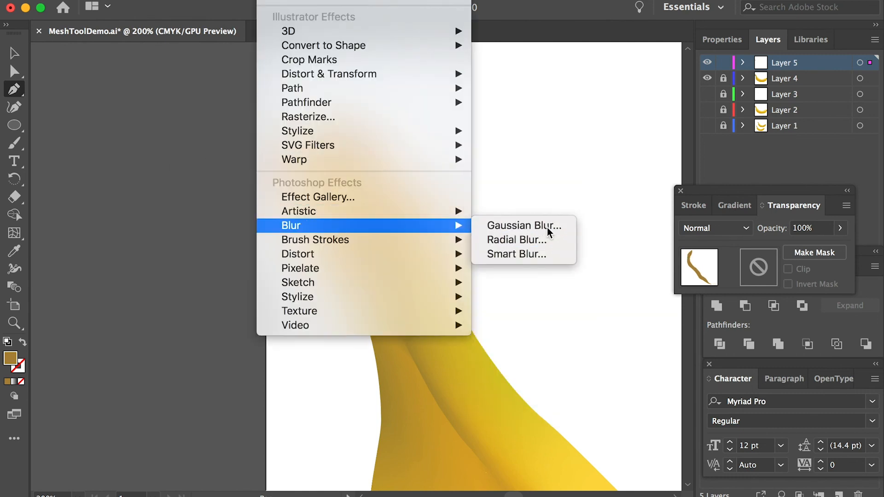
Give the stem stroke a 4.7 px Gaussian Blur and Multiply blending mode
left_click(524, 225)
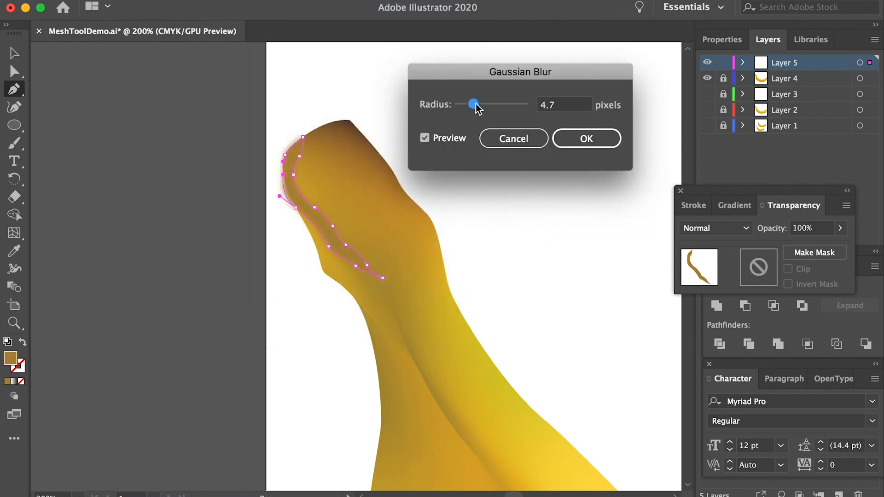
left_click(585, 138)
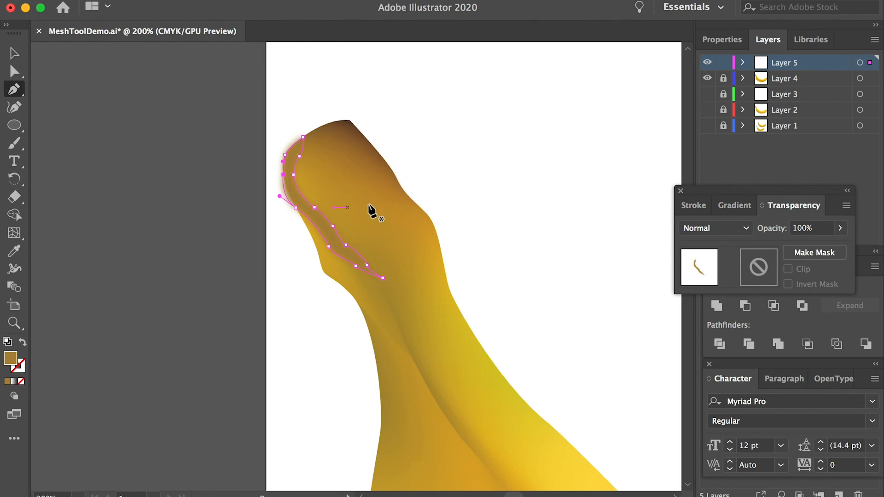
left_click(715, 228)
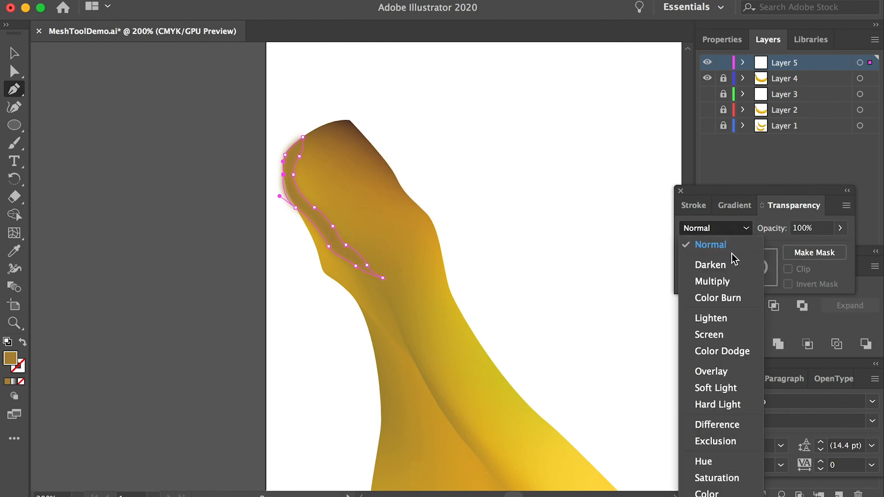
left_click(712, 282)
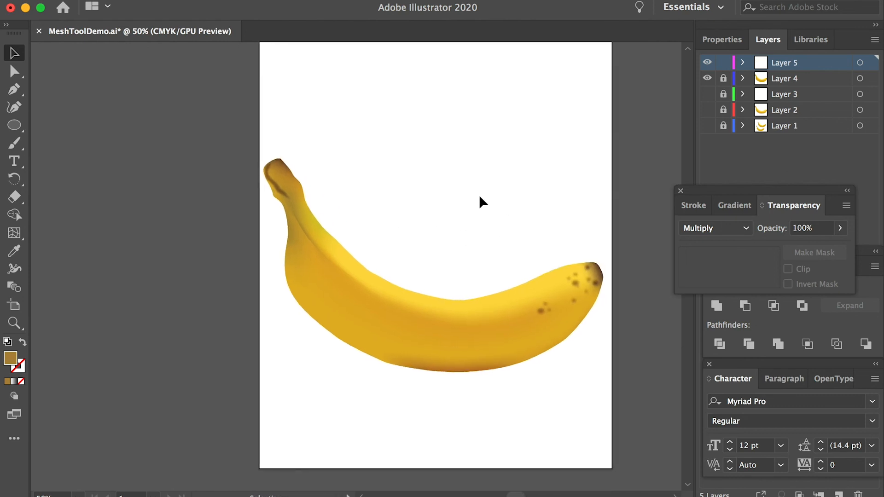
mouse_move(470, 342)
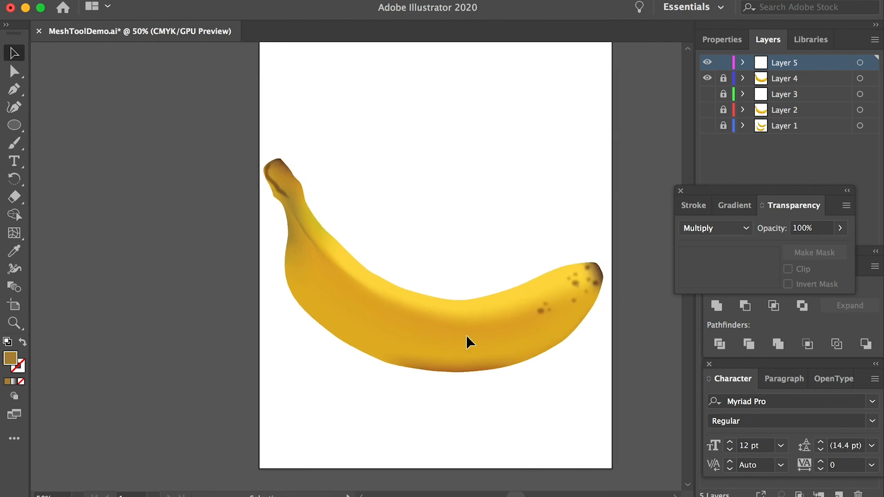
mouse_move(299, 157)
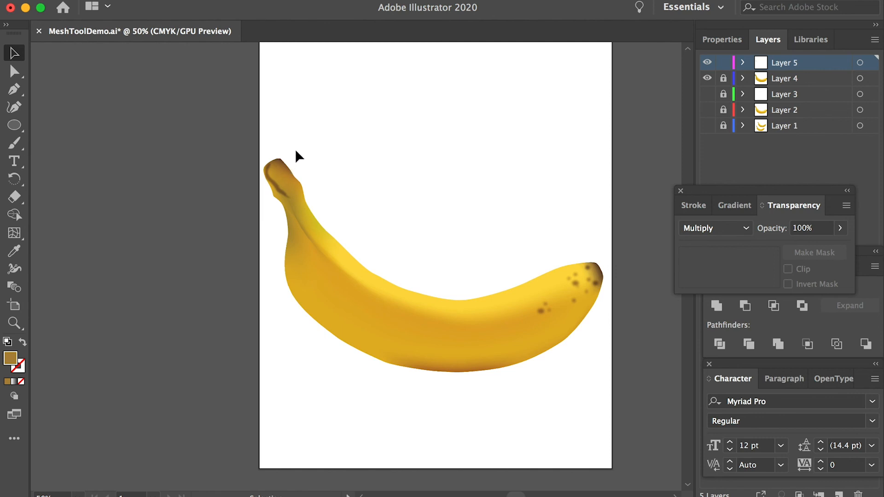
mouse_move(308, 292)
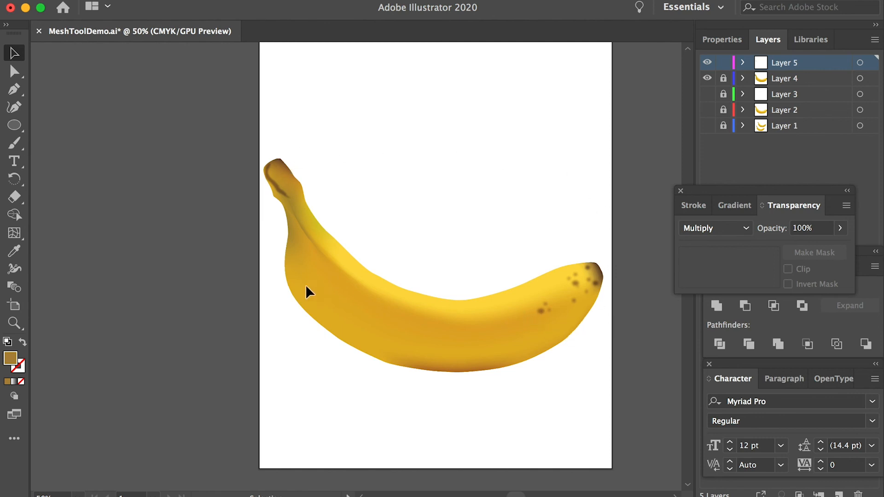
mouse_move(291, 171)
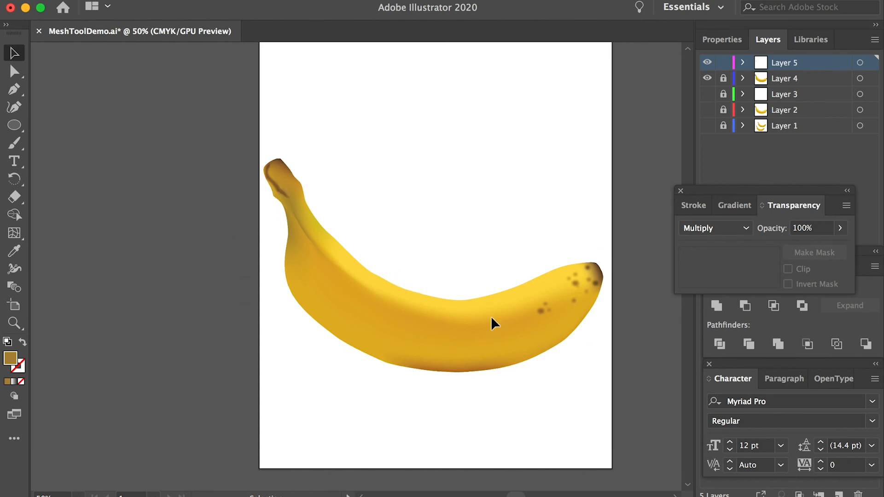
mouse_move(13, 125)
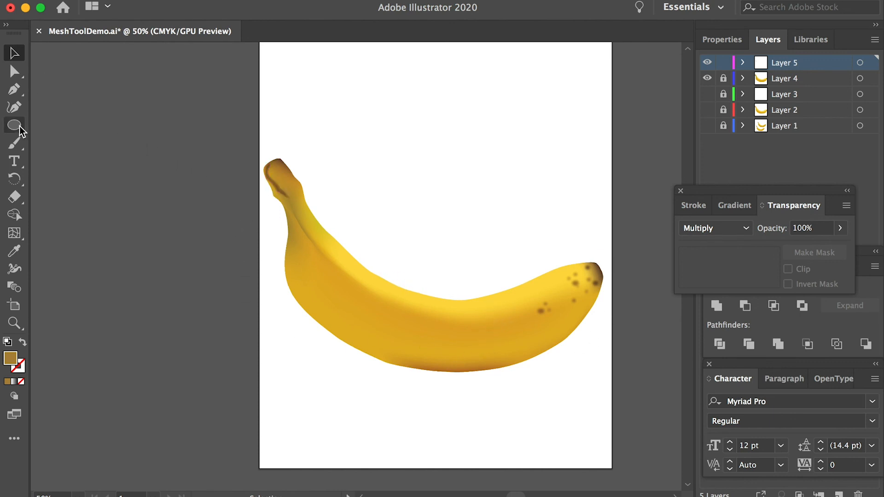